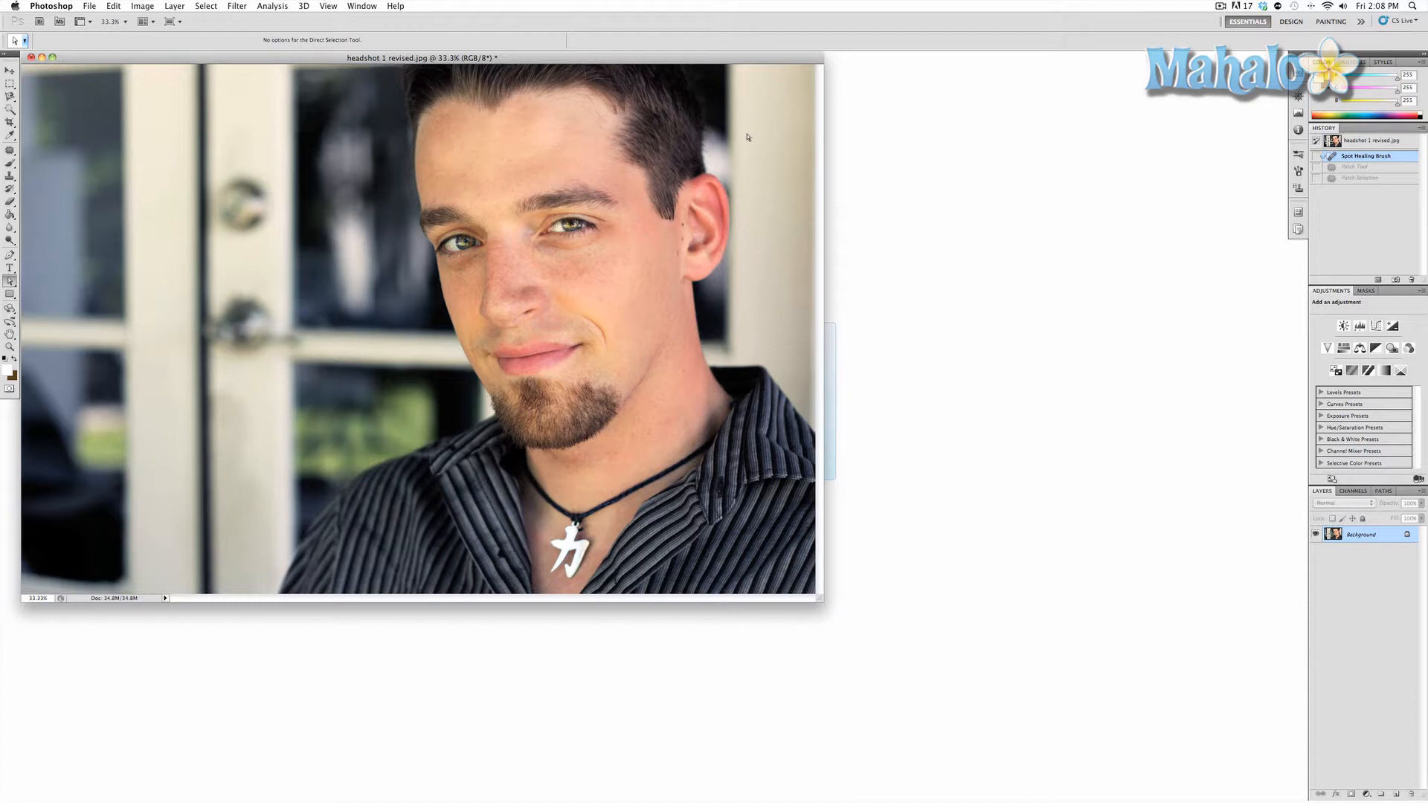
pyautogui.moveTo(743, 137)
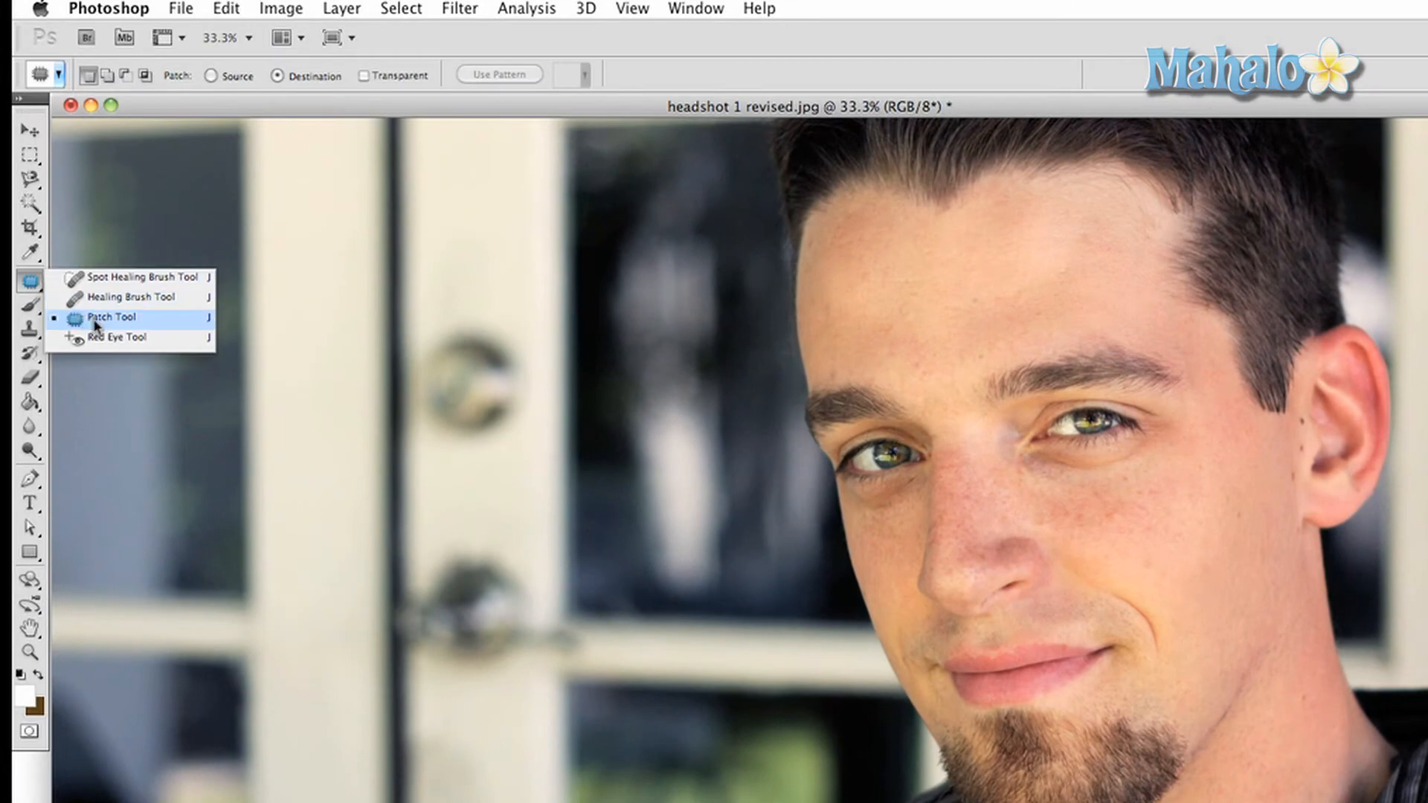
# Select the Patch Tool from the healing tools flyout, in Destination mode.
pyautogui.click(111, 317)
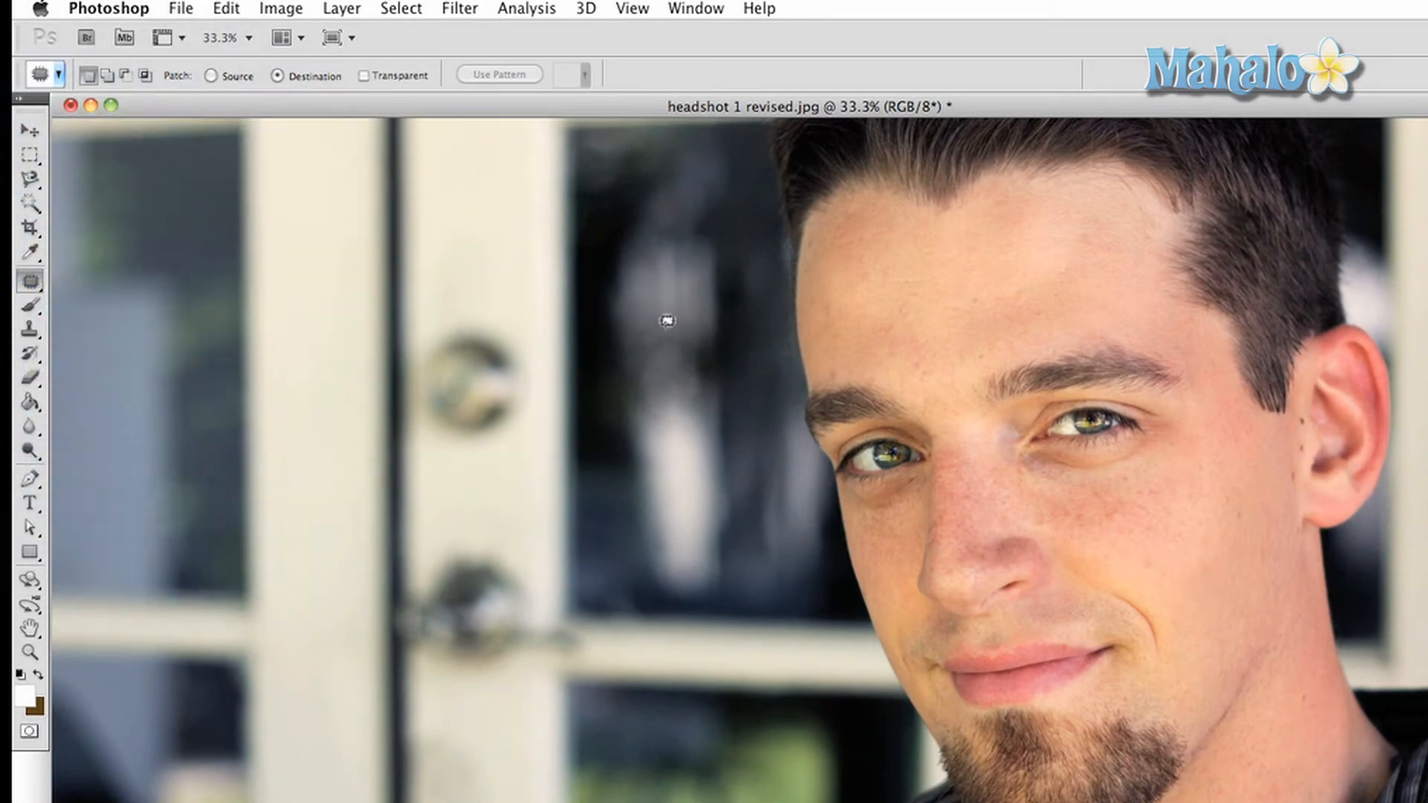
pyautogui.moveTo(974, 202)
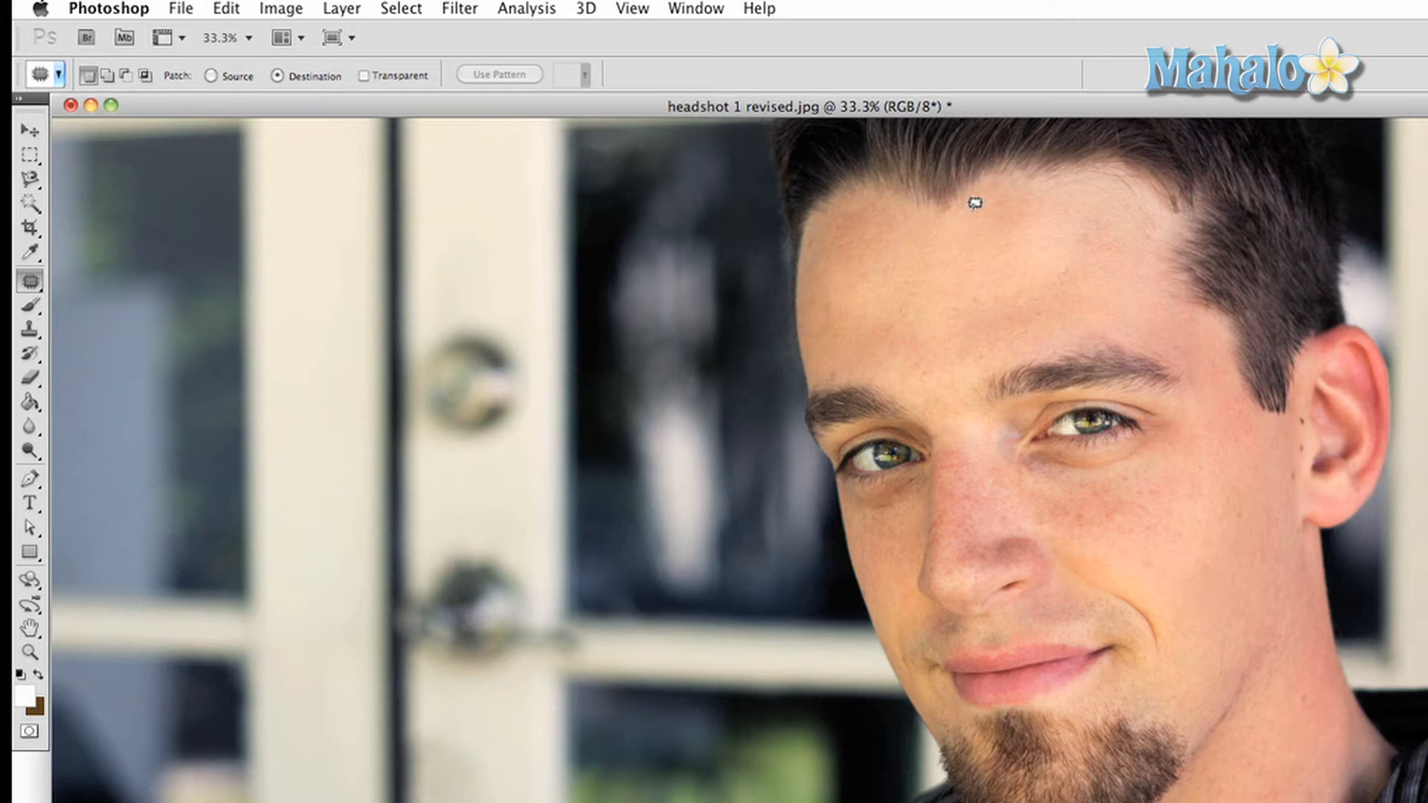